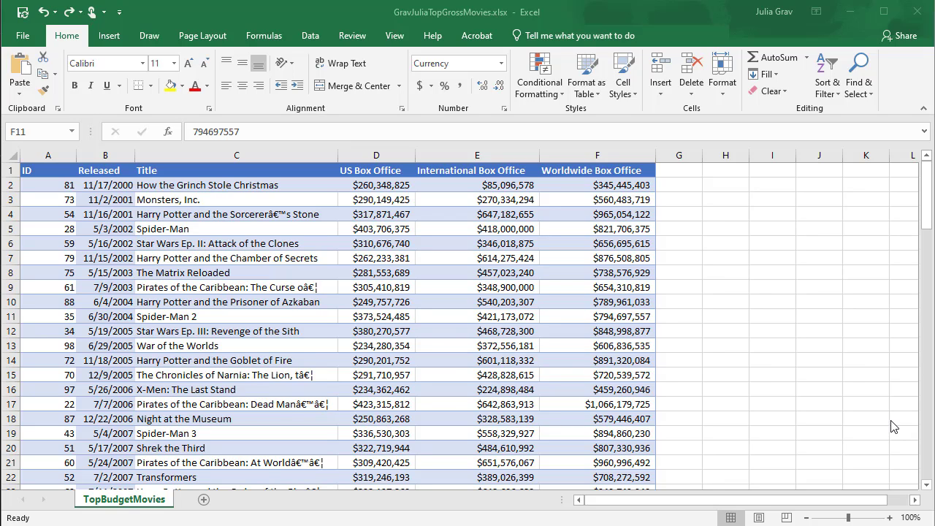
mouse_move(902, 429)
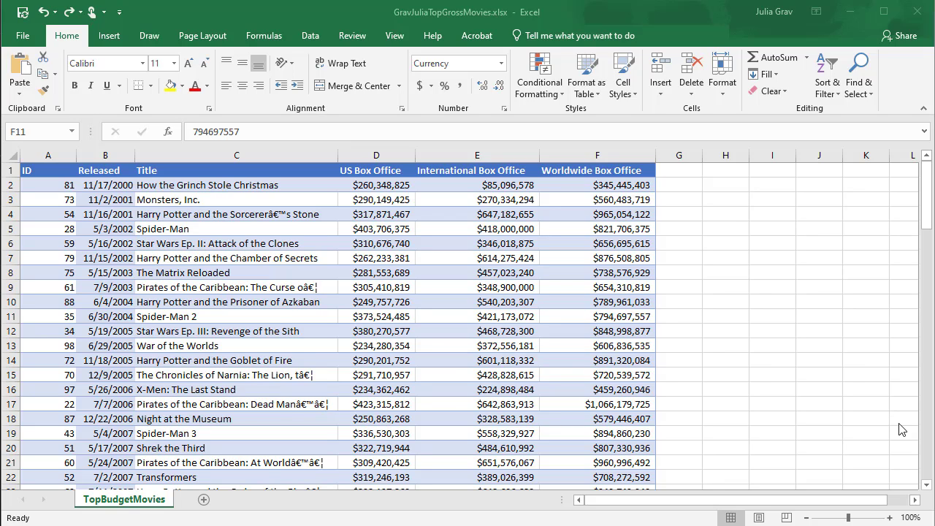
mouse_move(768, 365)
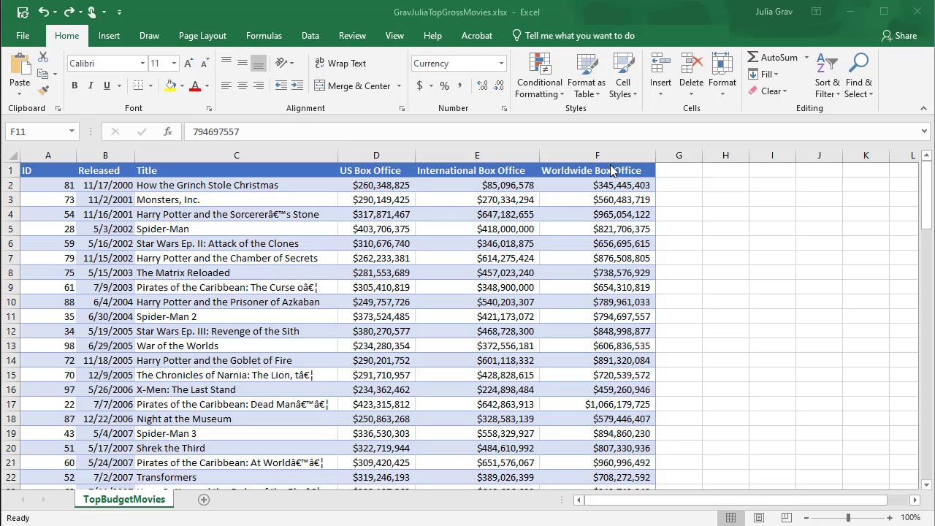
mouse_move(122, 173)
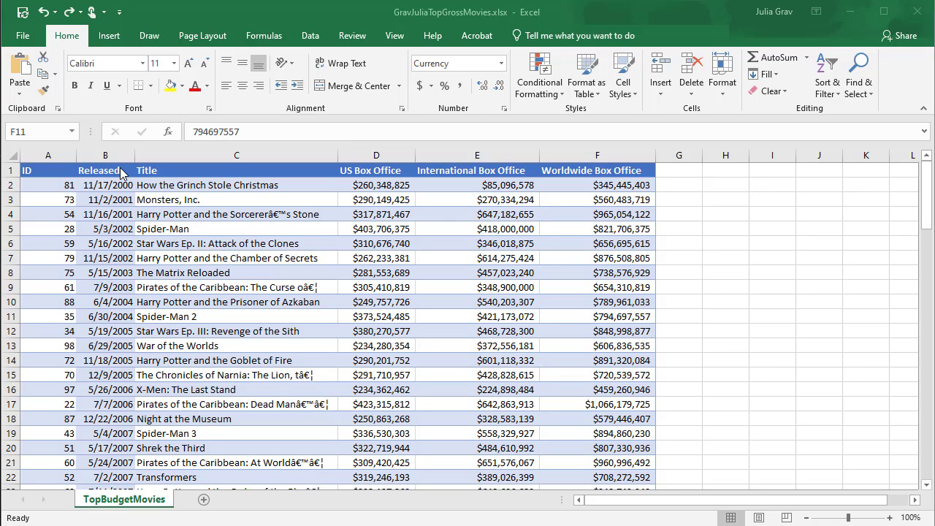
Begin selecting the movie records starting at the first film's ID cell.
click(596, 315)
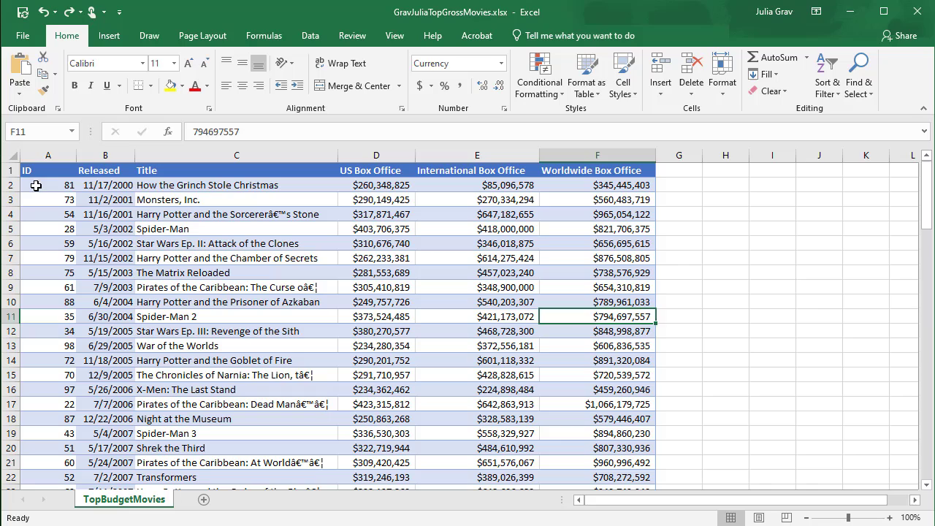
click(48, 184)
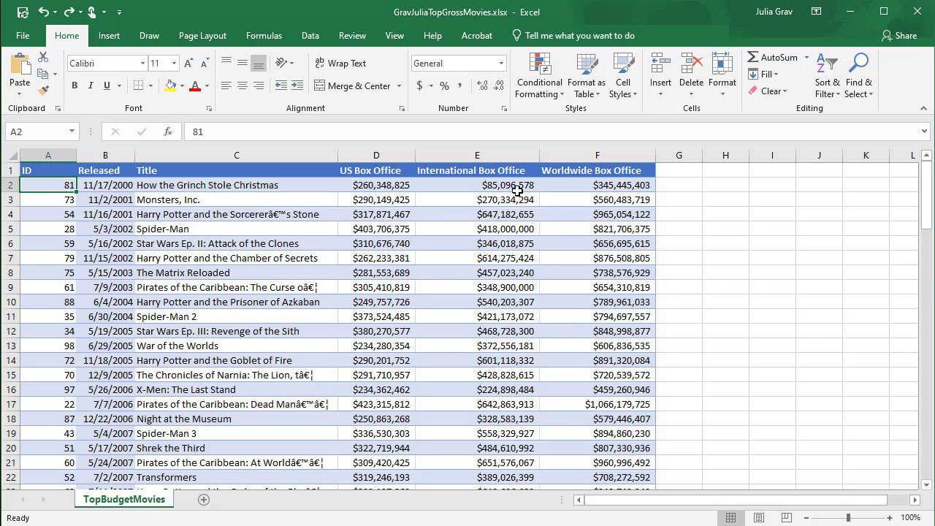
mouse_move(325, 184)
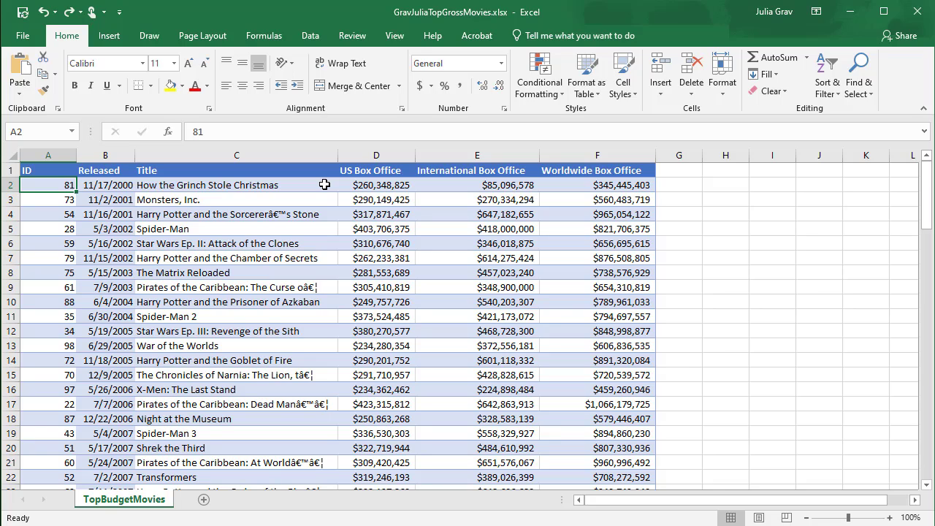
mouse_move(324, 184)
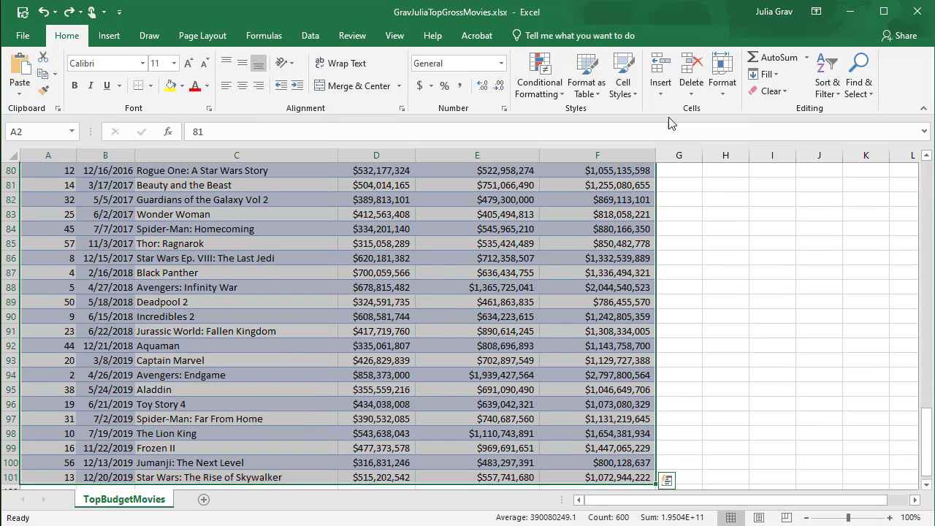
mouse_move(622, 76)
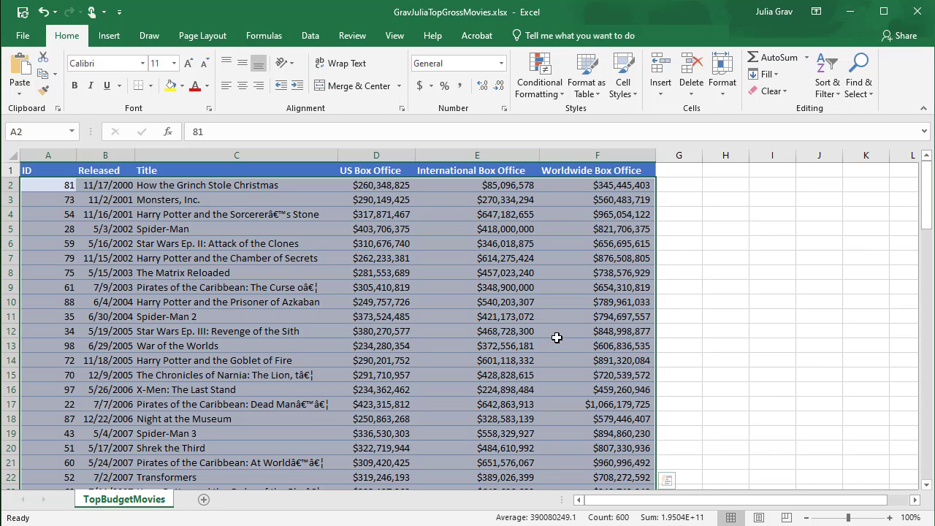
Clear the table selection and move down toward the last release date.
click(597, 330)
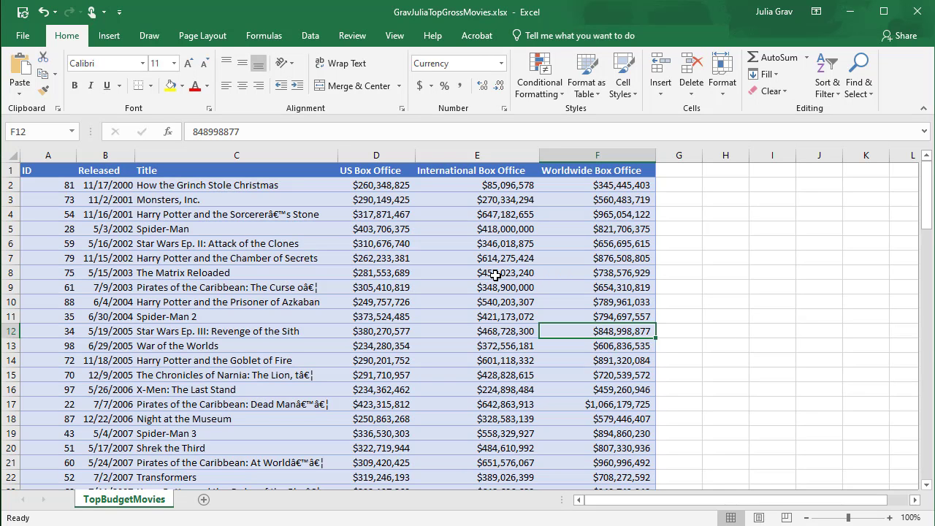
mouse_move(328, 237)
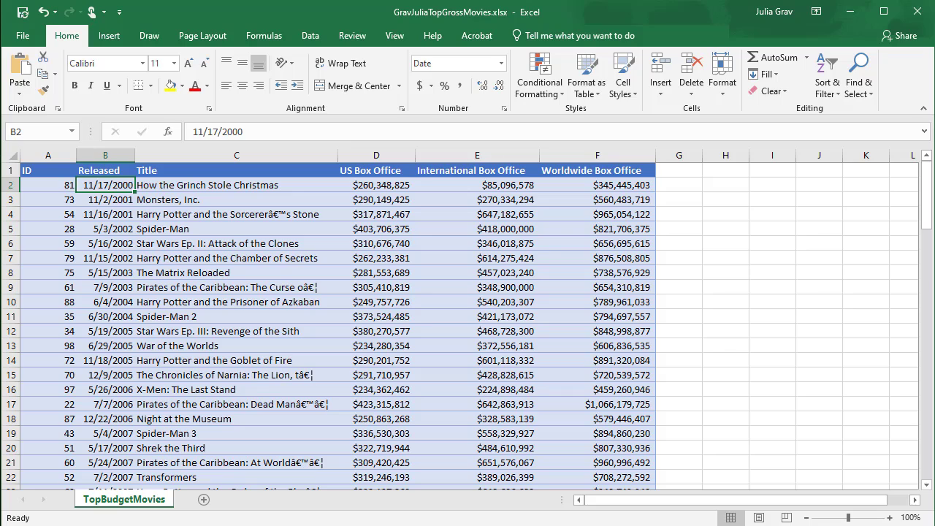
scroll(down, 3)
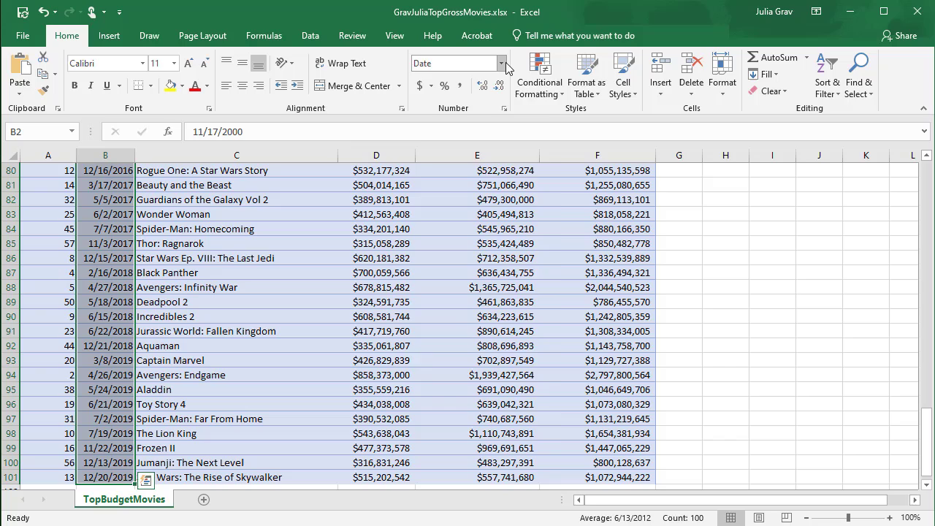
Enter a custom yyyy number format for the Released dates, previewing 2000.
click(504, 63)
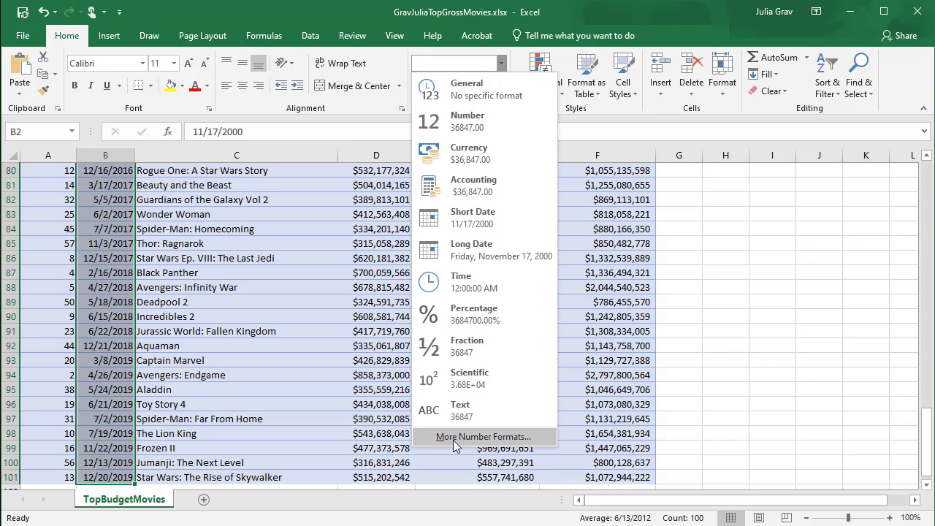
click(482, 435)
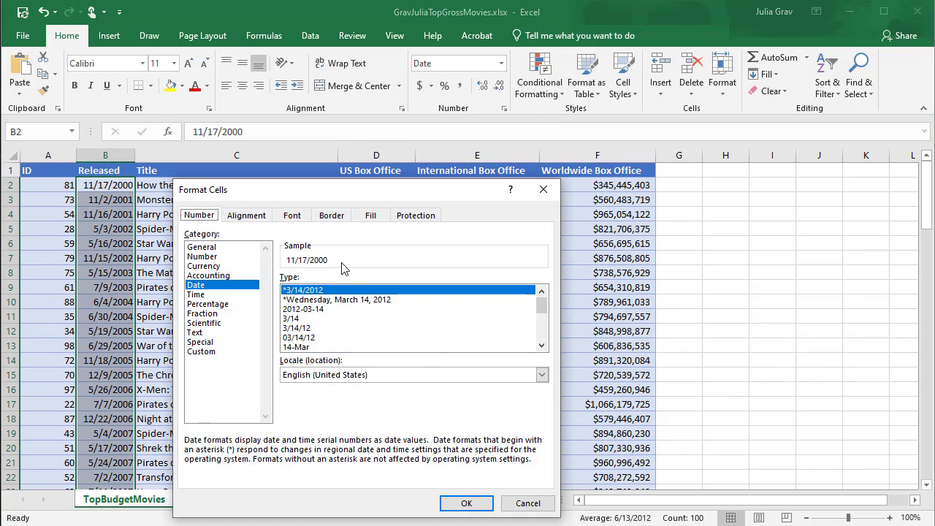
click(201, 351)
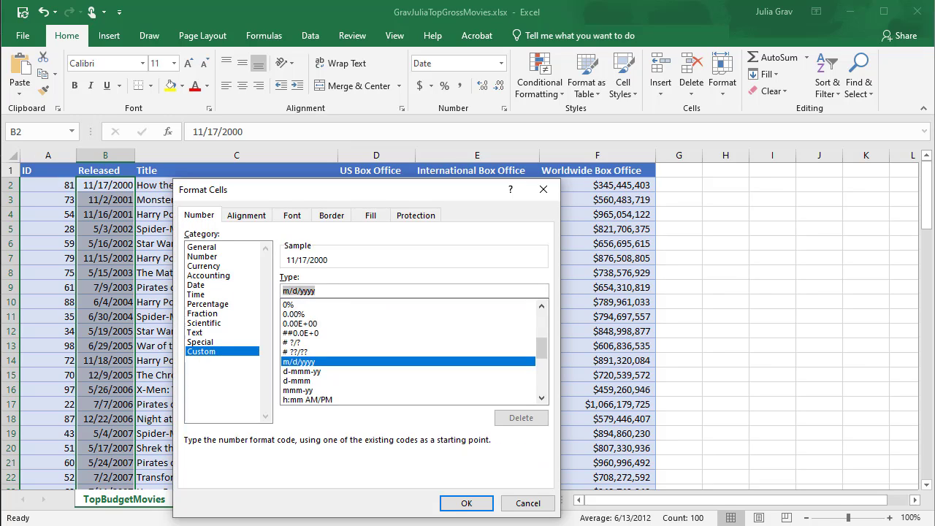
text(yyyy)
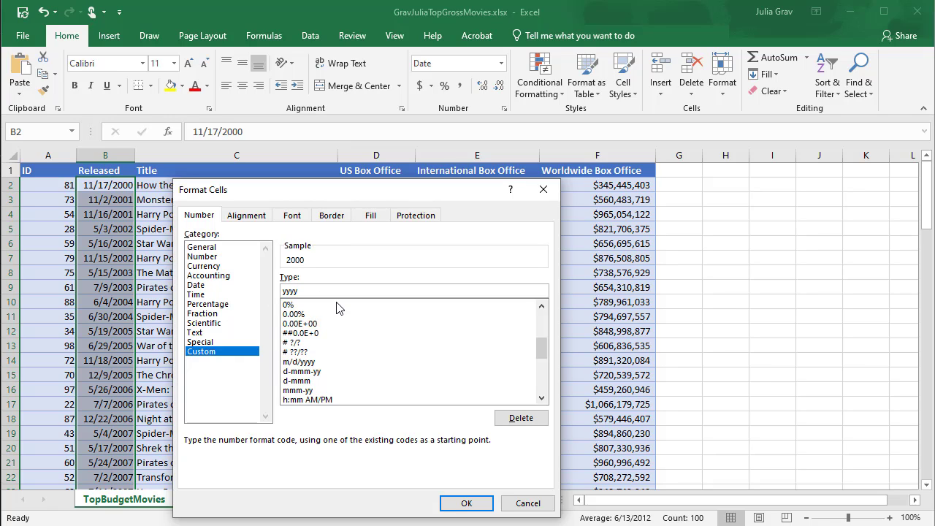
mouse_move(446, 470)
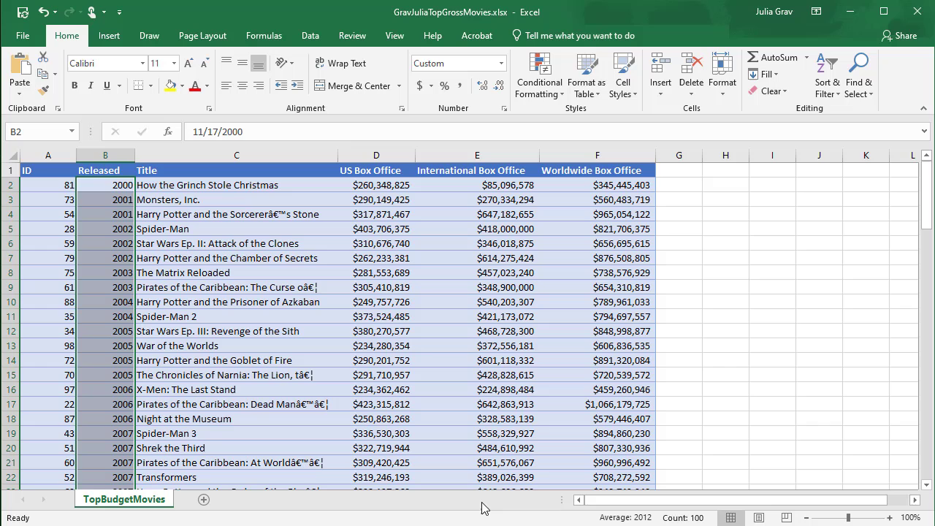
mouse_move(277, 386)
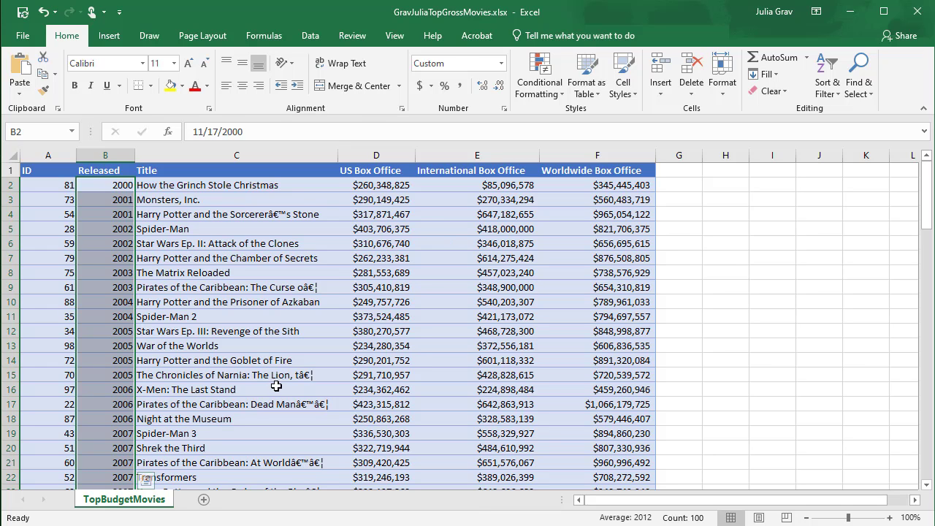
Sort the table by Released, oldest to newest, via the Sort dialog.
click(414, 73)
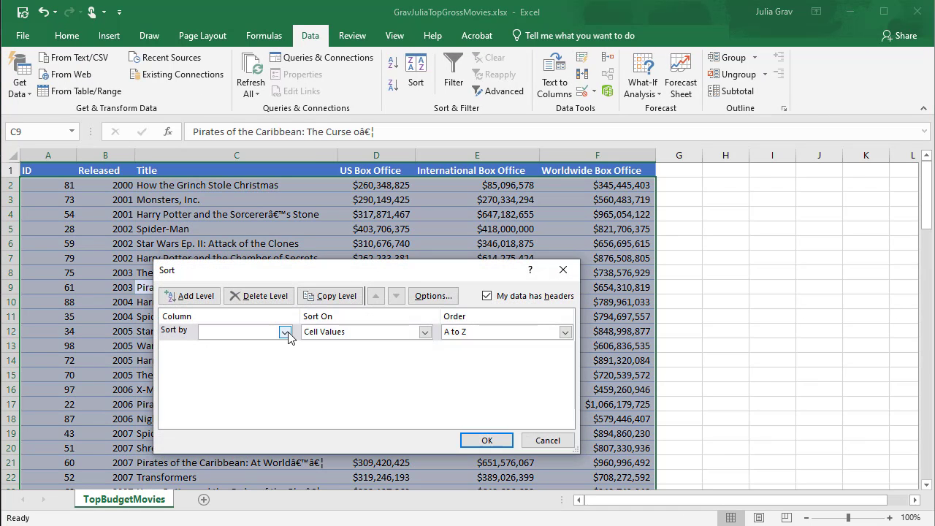
click(241, 331)
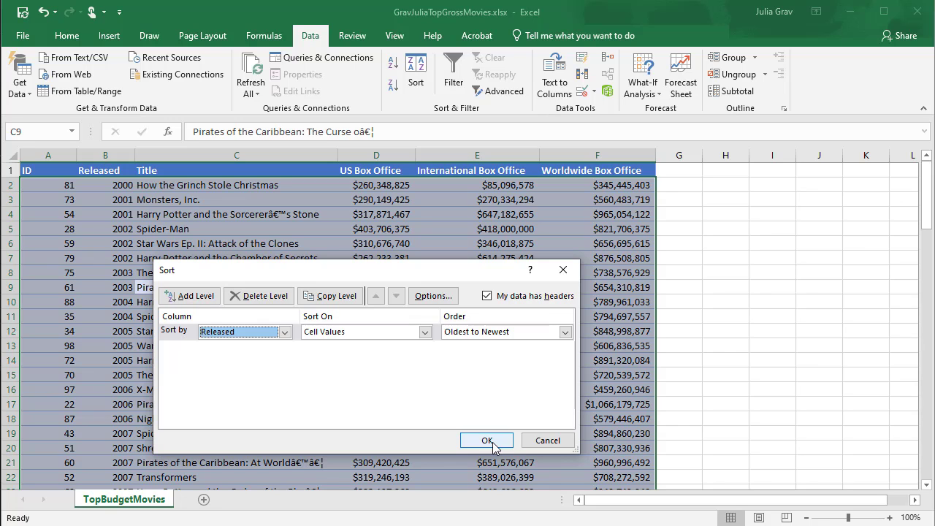
click(488, 441)
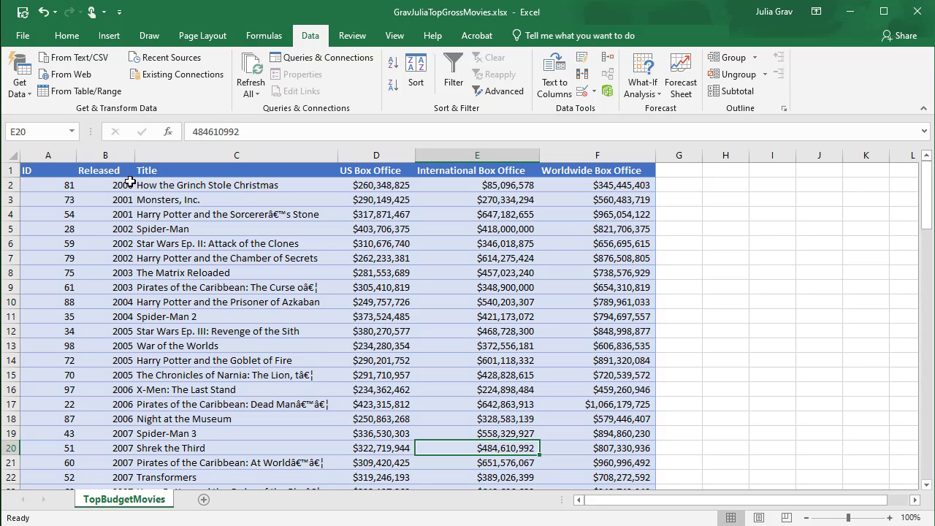
mouse_move(114, 193)
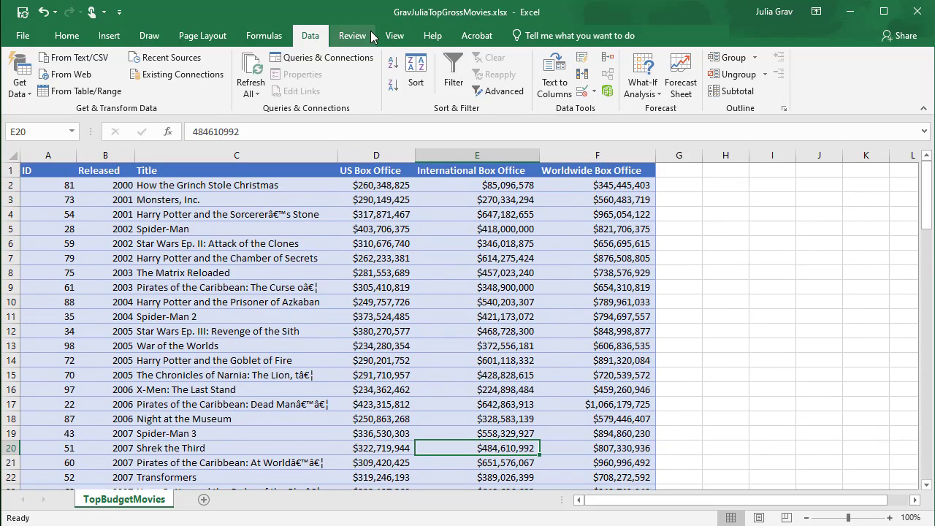
mouse_move(263, 35)
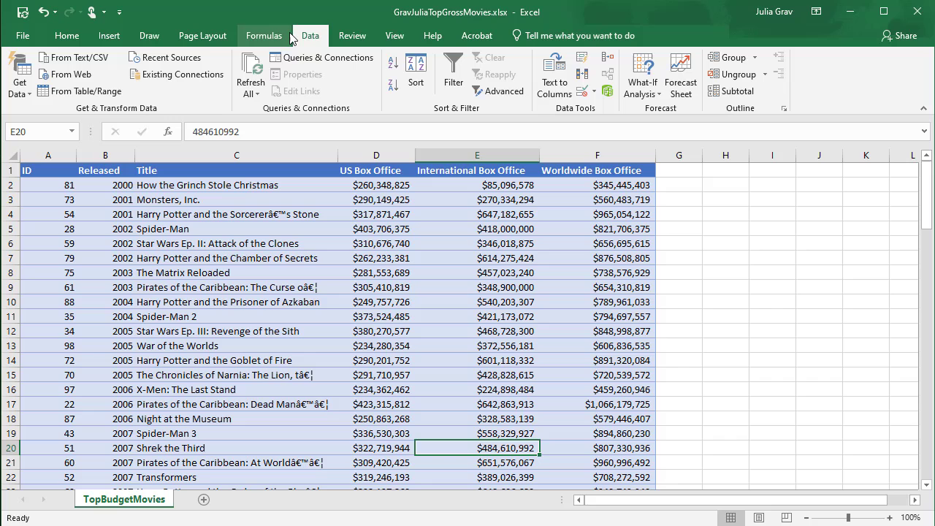
mouse_move(736, 91)
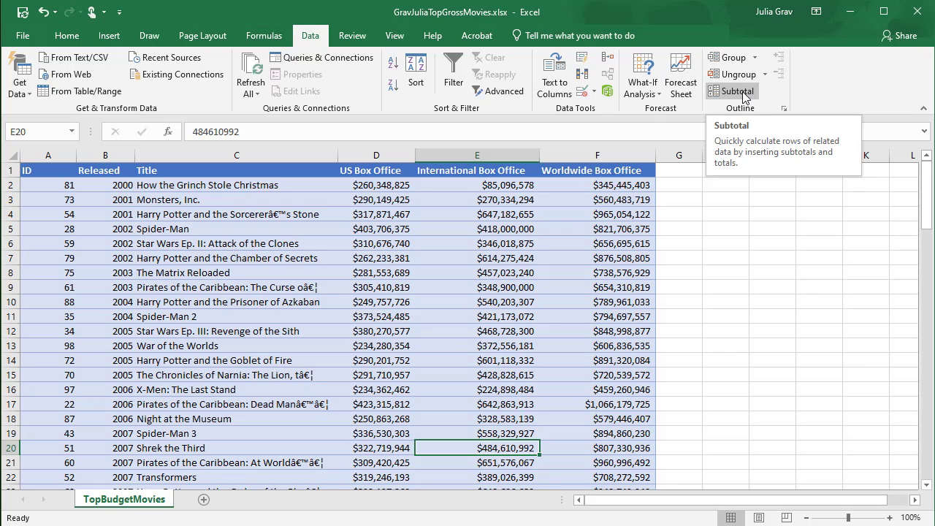
Bring up the Subtotal dialog for the sorted table.
click(732, 91)
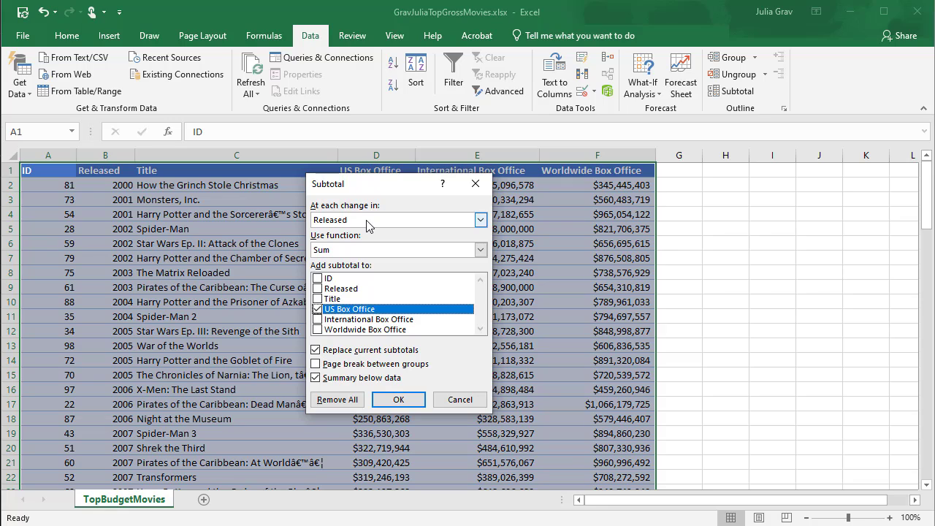
mouse_move(363, 222)
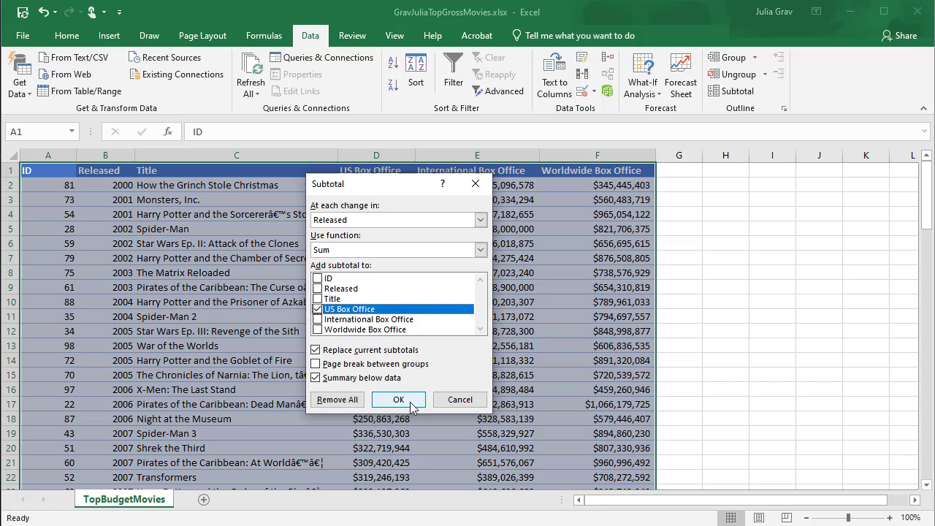
click(397, 400)
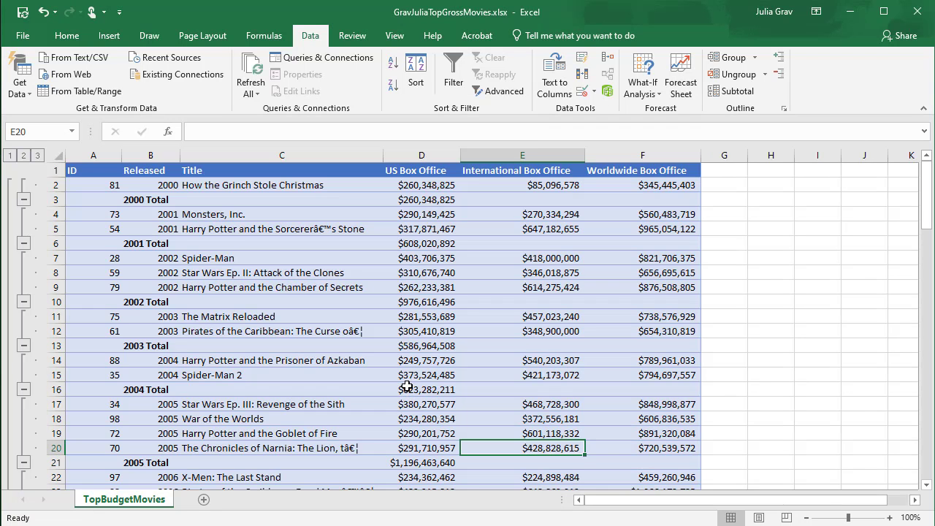
mouse_move(123, 198)
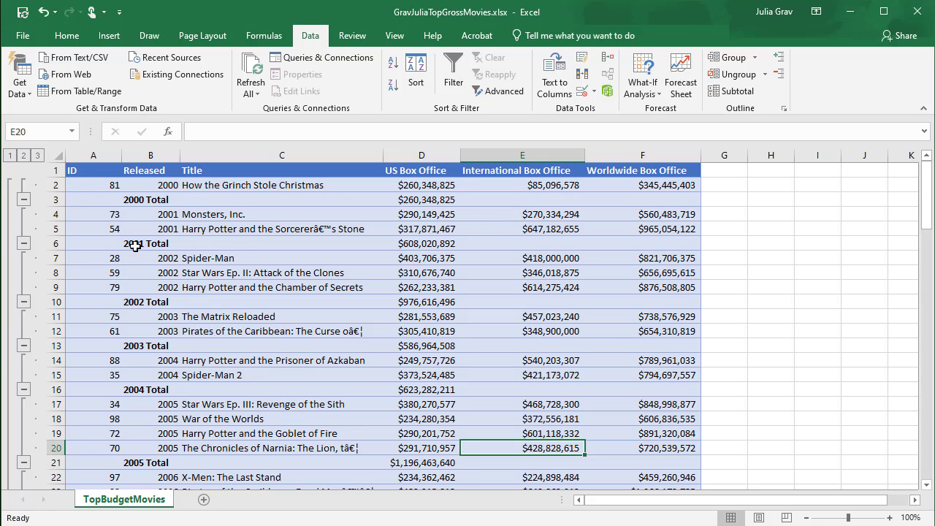
scroll(down, 3)
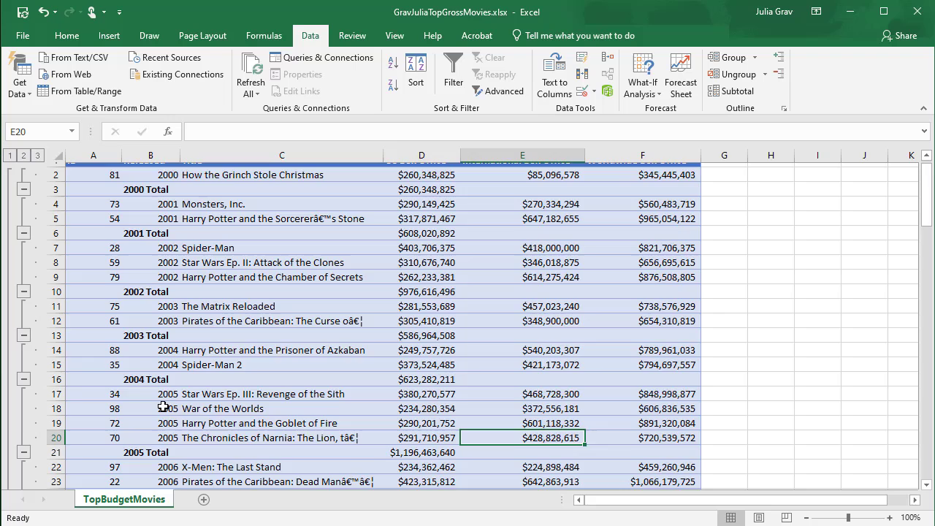
scroll(down, 3)
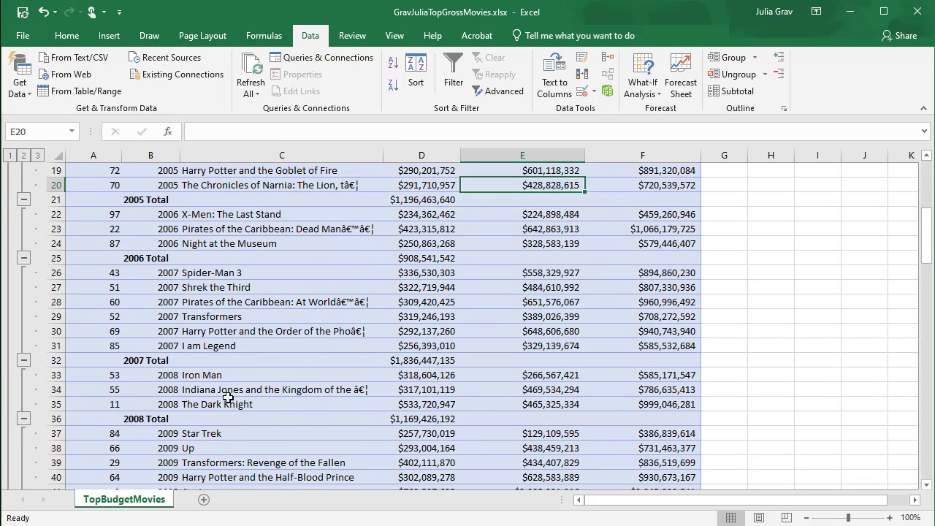
double_click(152, 417)
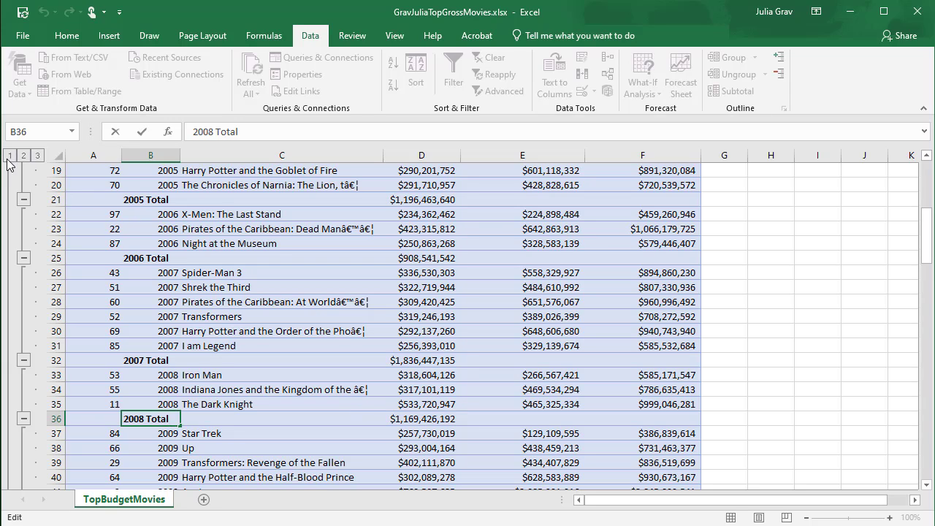
mouse_move(23, 161)
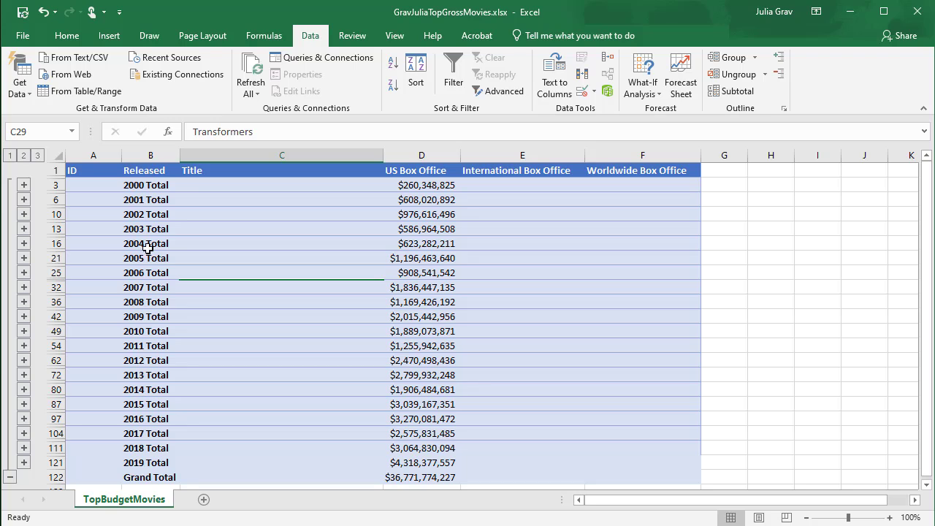
mouse_move(446, 191)
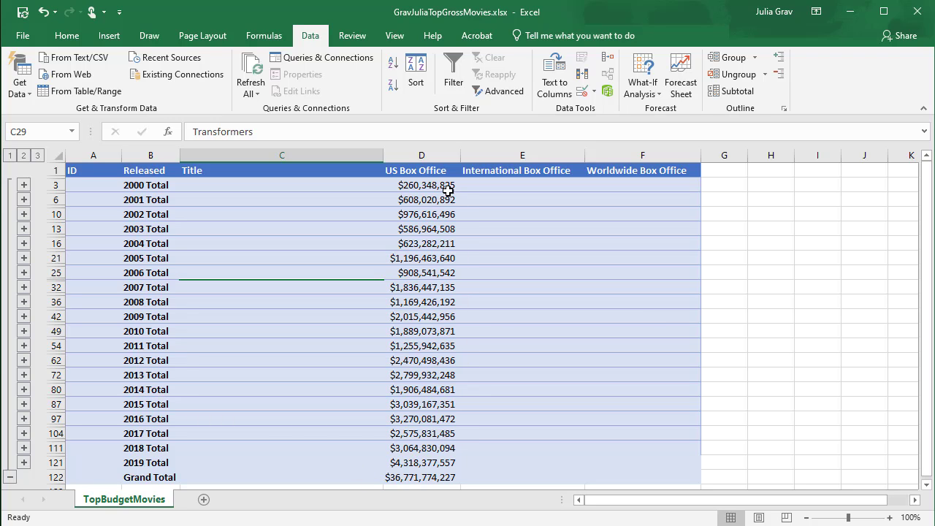
mouse_move(397, 351)
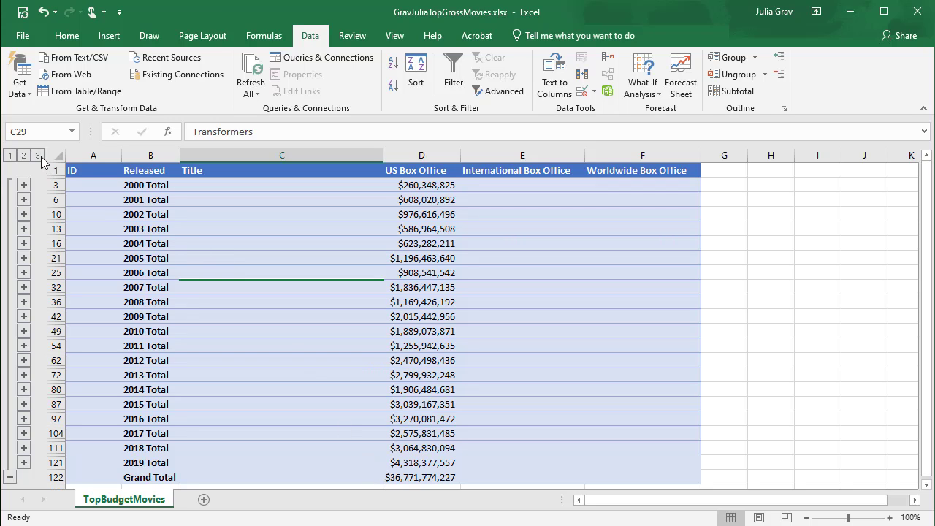
click(38, 155)
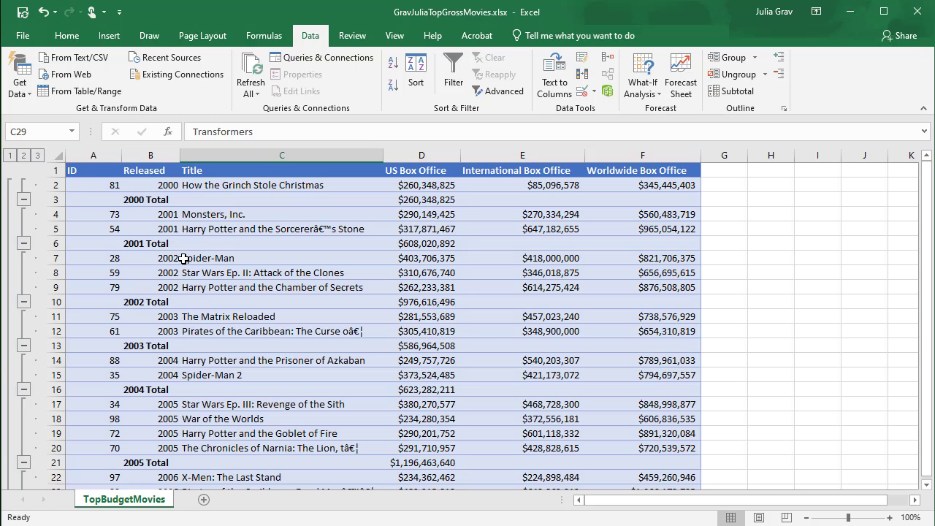
scroll(down, 3)
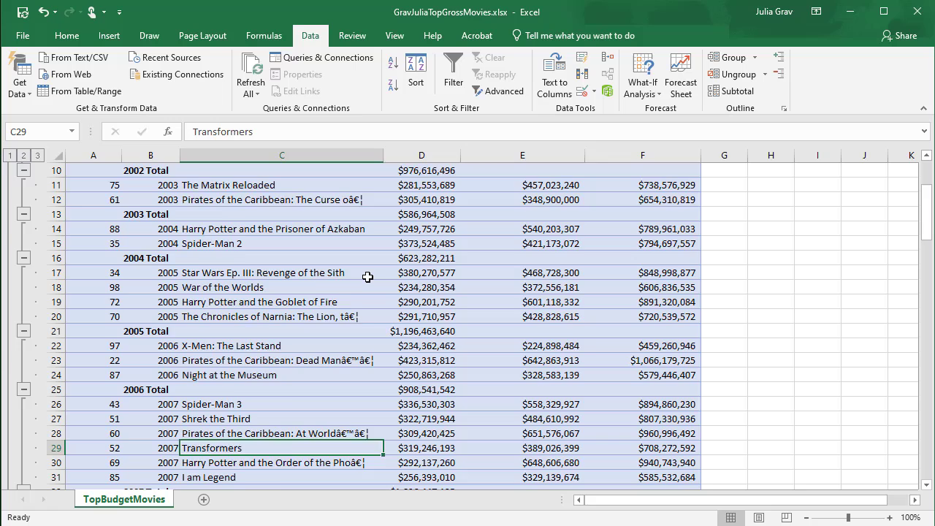
scroll(up, 3)
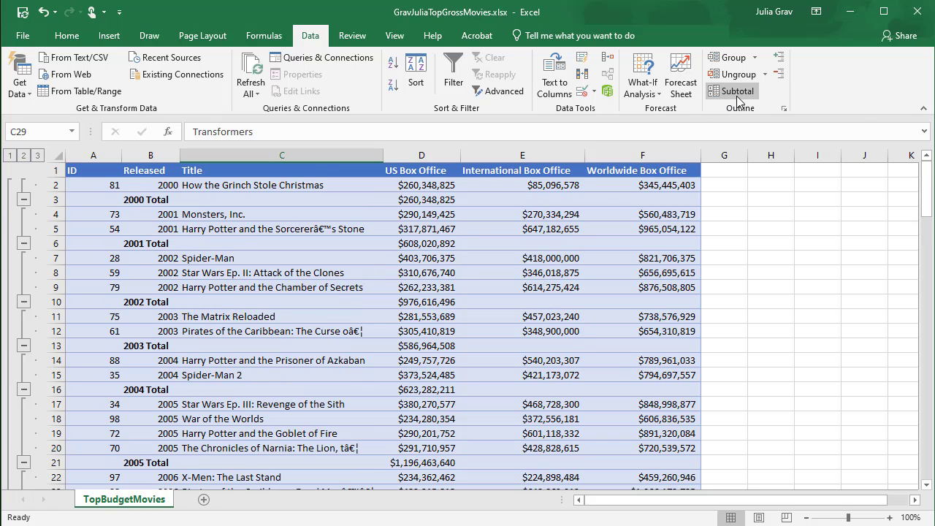
Remove All subtotals, clearing the yearly sums and Grand Total.
click(731, 91)
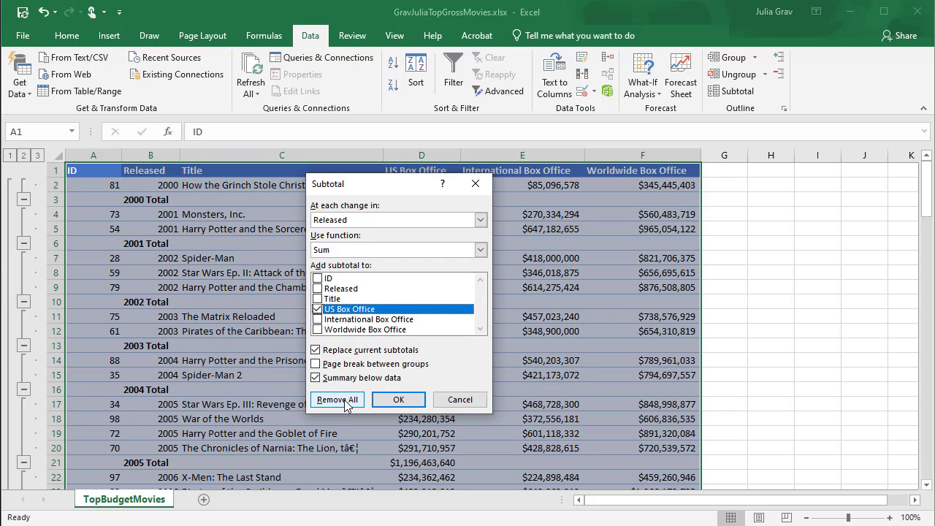
click(336, 400)
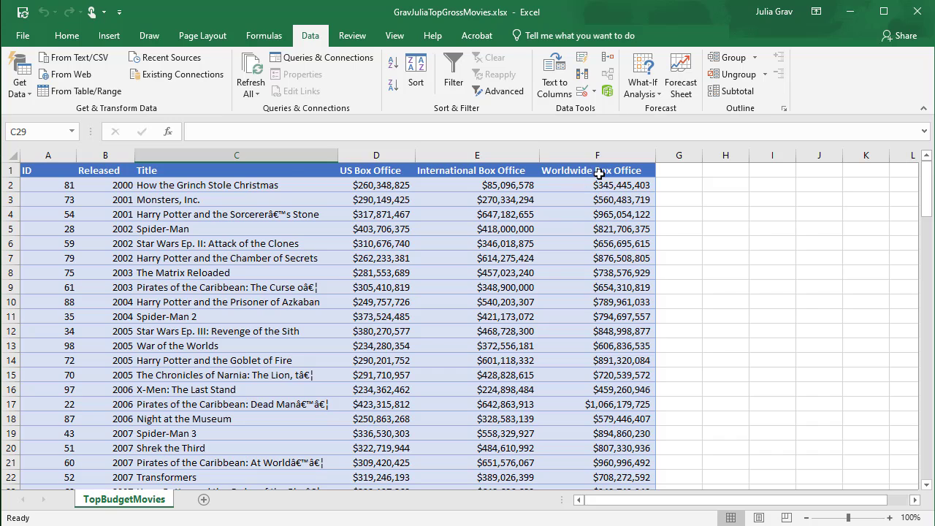
mouse_move(736, 91)
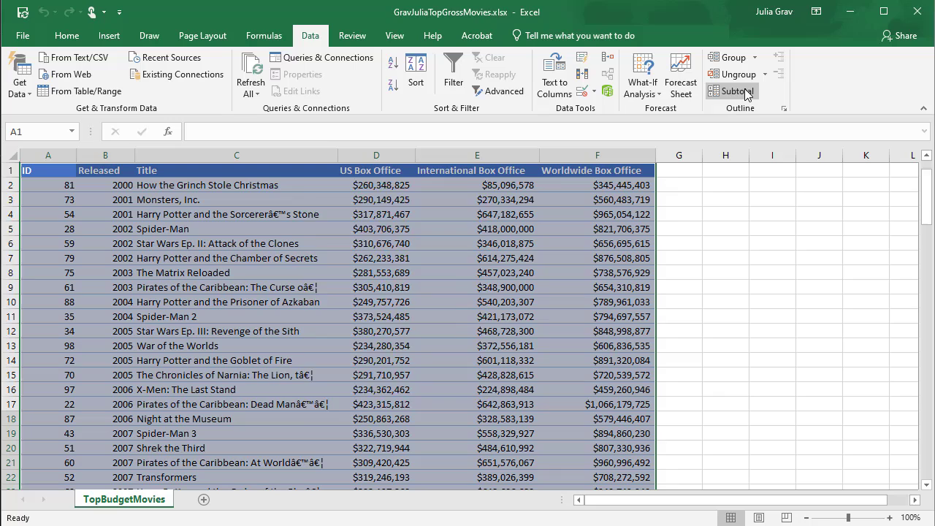
Subtotal Worldwide Box Office with Average at each change in Released.
click(733, 91)
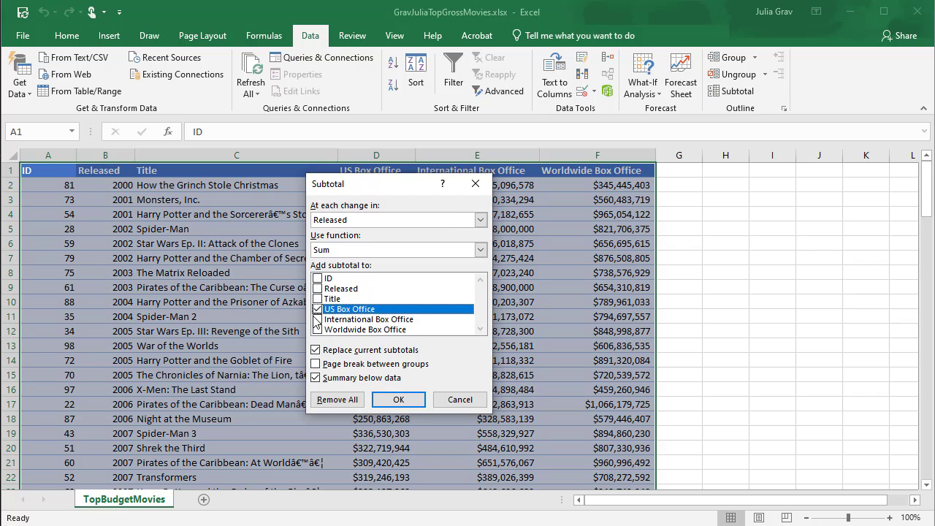
click(318, 310)
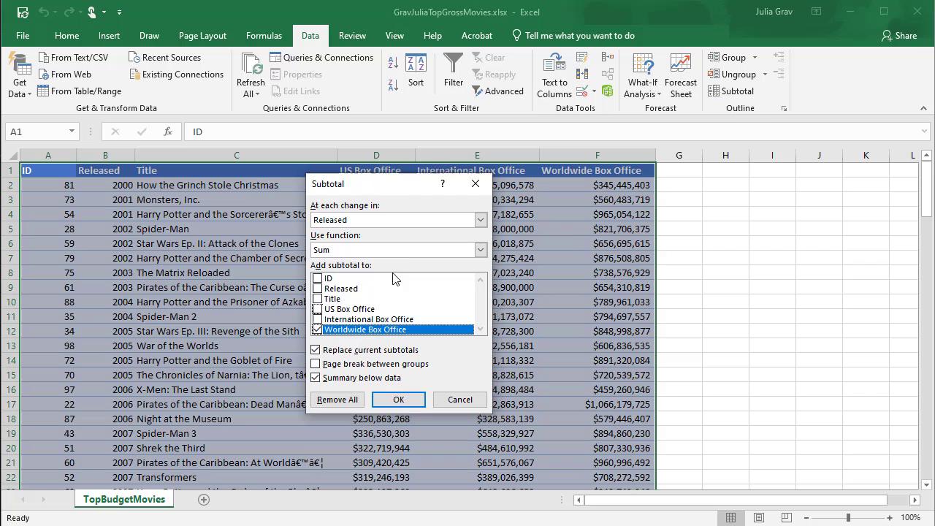
click(479, 248)
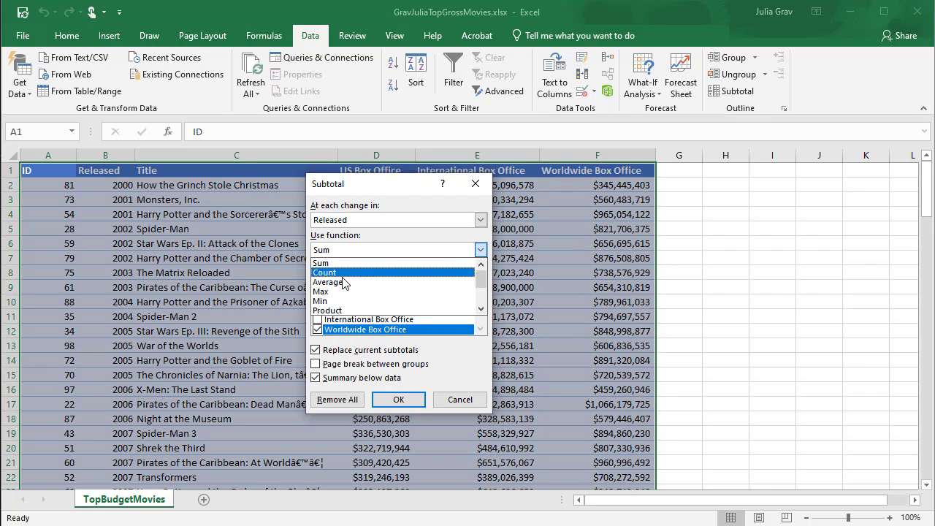
click(329, 282)
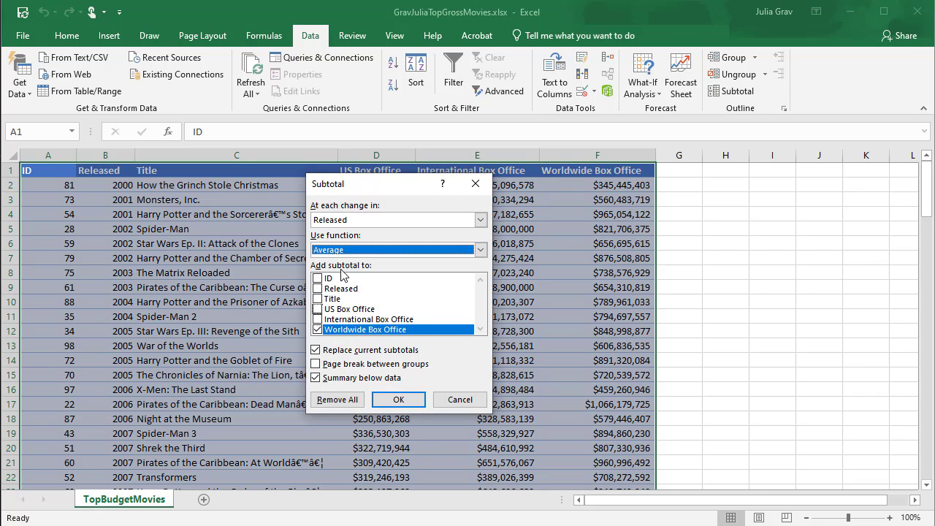
mouse_move(391, 352)
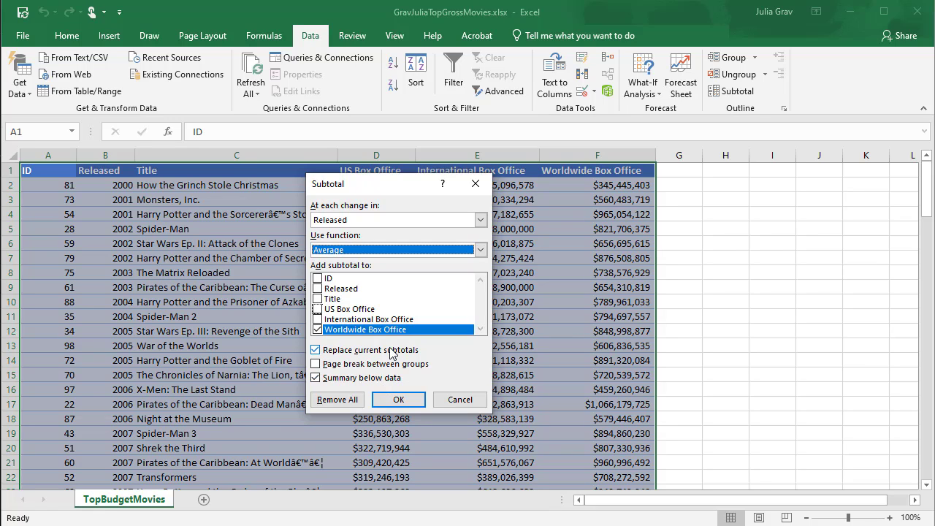
mouse_move(347, 383)
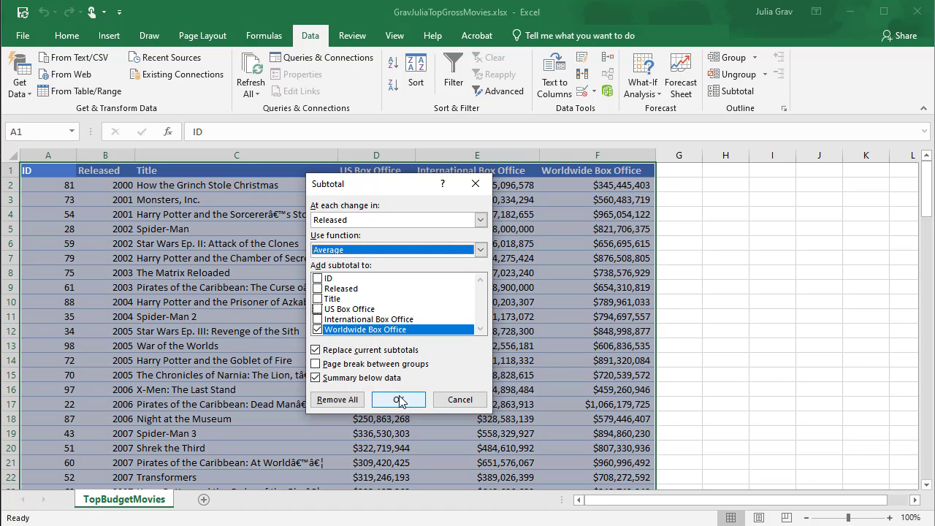
click(397, 400)
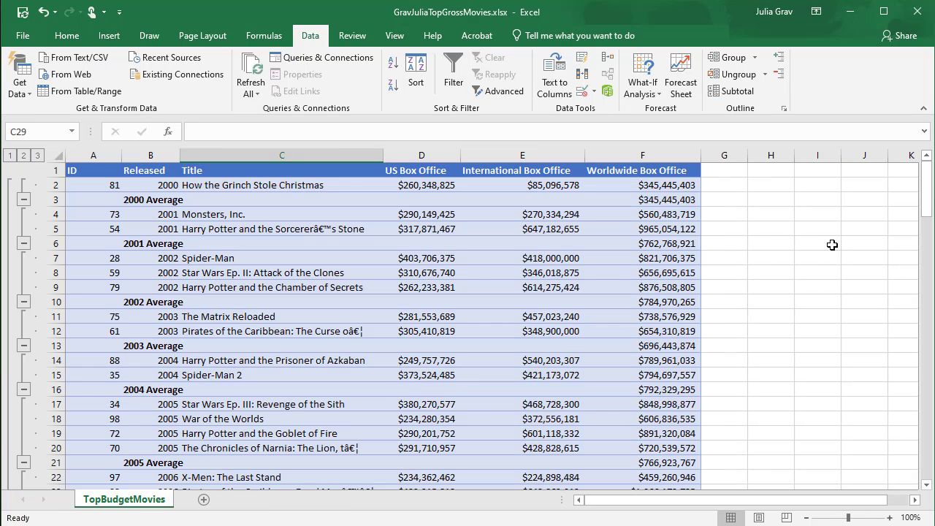
mouse_move(134, 210)
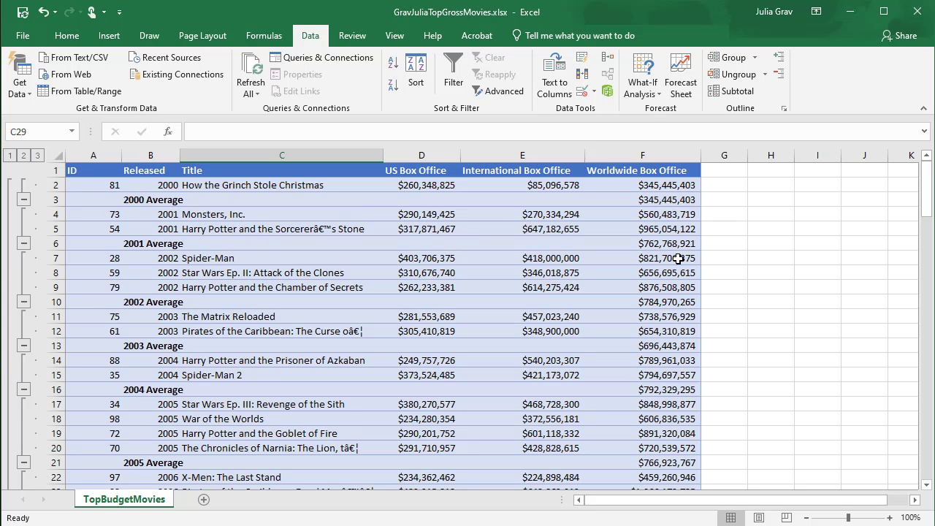
Collapse the outline to level 2, leaving yearly averages and the Grand Average.
scroll(down, 3)
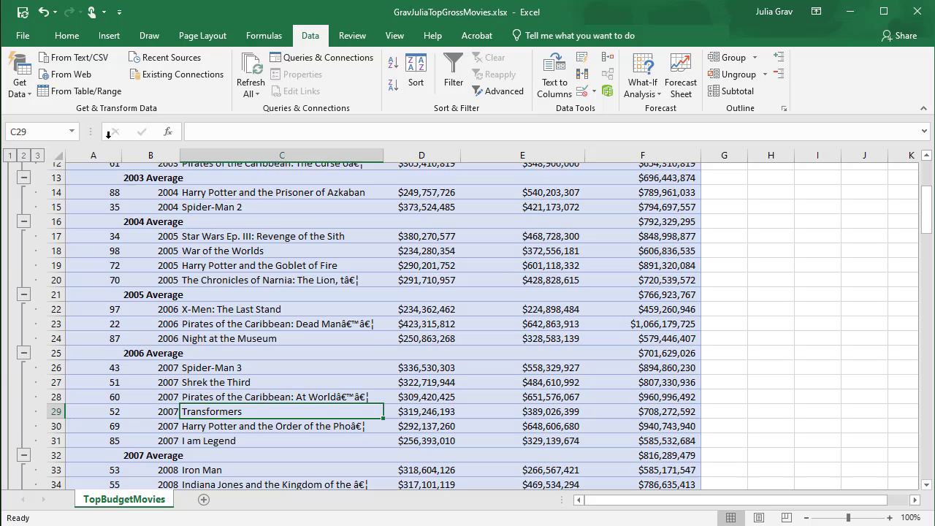
click(24, 155)
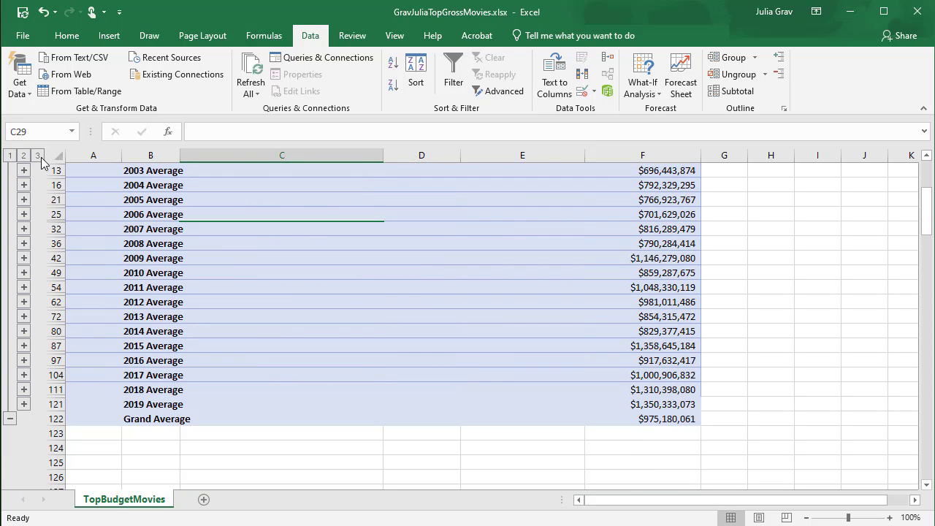
scroll(up, 3)
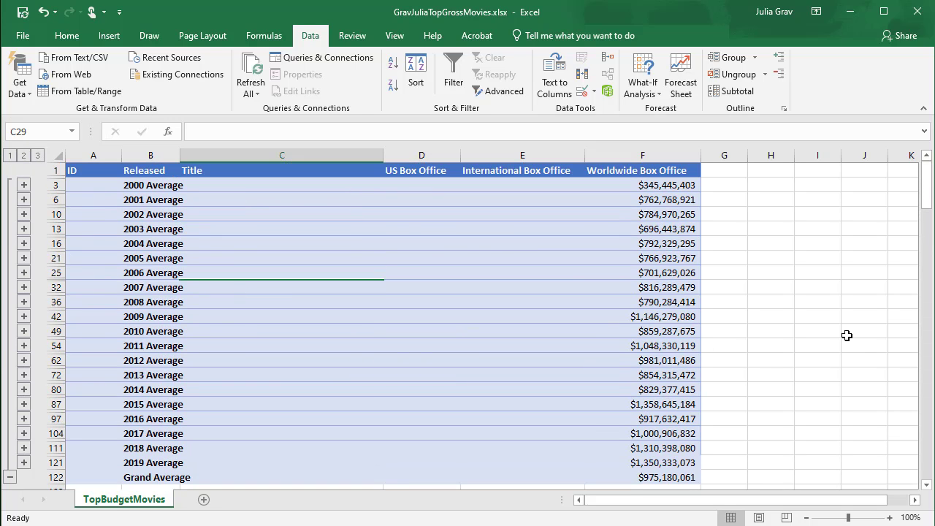
mouse_move(362, 380)
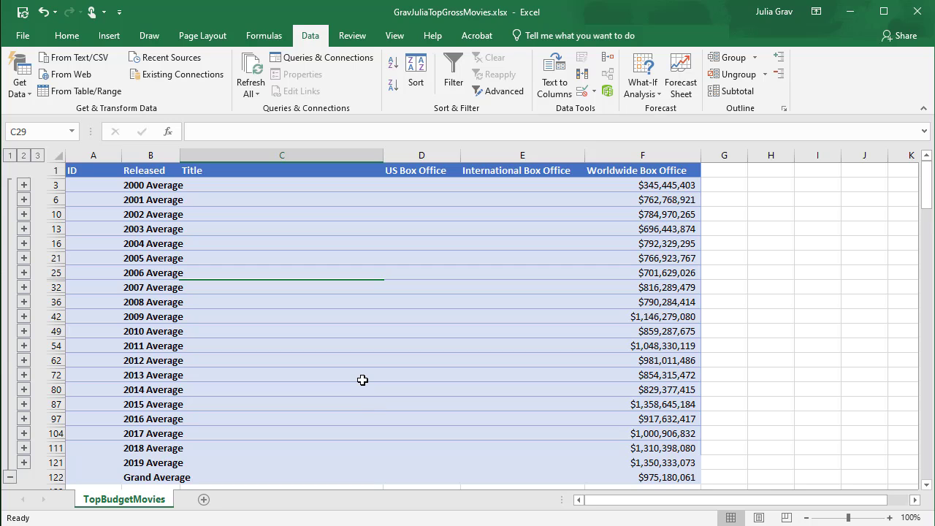